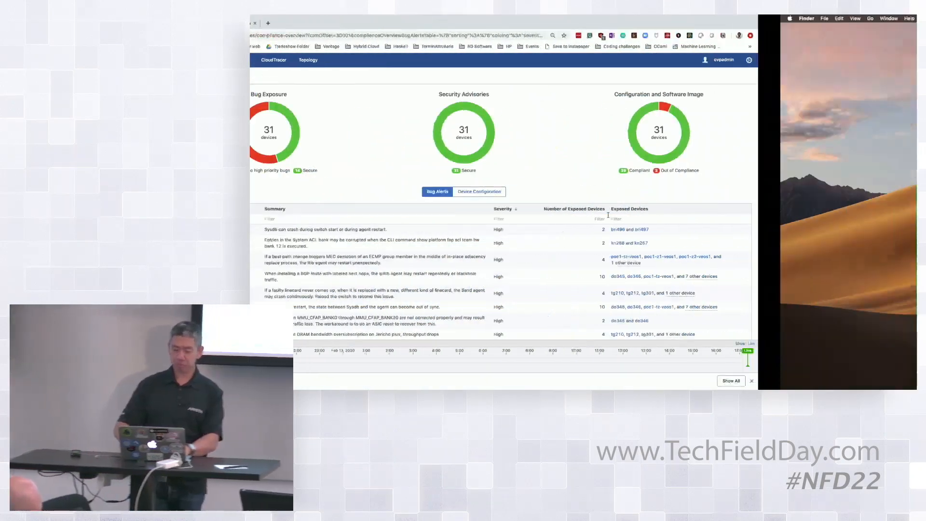
Step: View the 'A Day in the Life…' cast slide in Google Slides, then return to the terminal
left_click(376, 23)
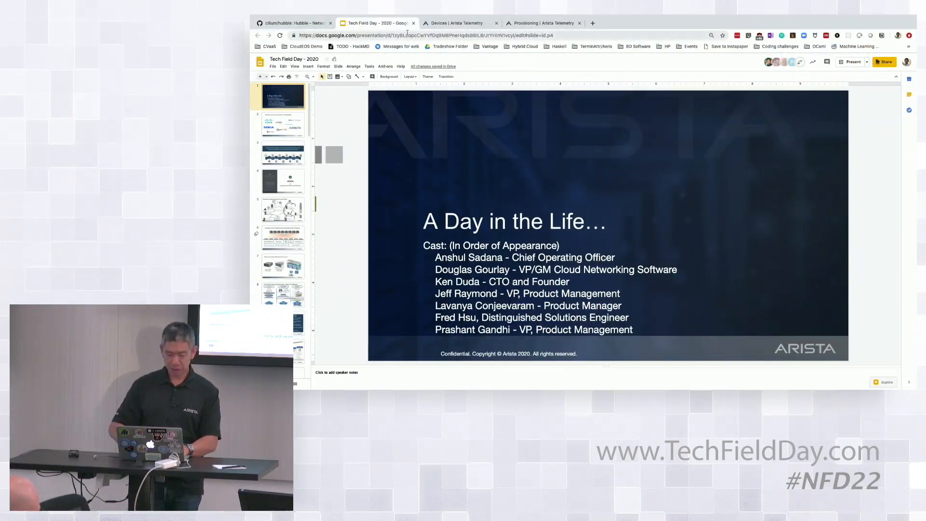
left_click(460, 23)
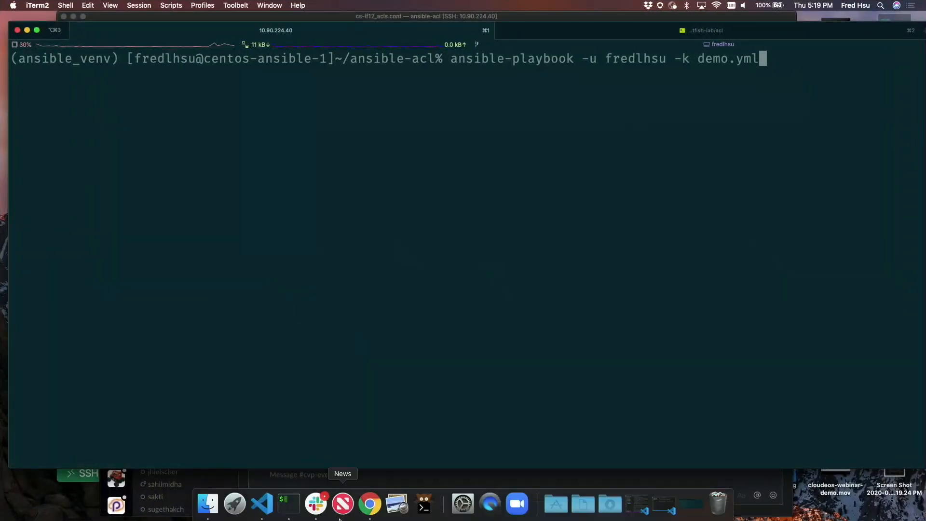
Step: Compare the Batfish reachability assertion in tasks/main.yml with the ACL deny list in vars/main.yml
left_click(261, 504)
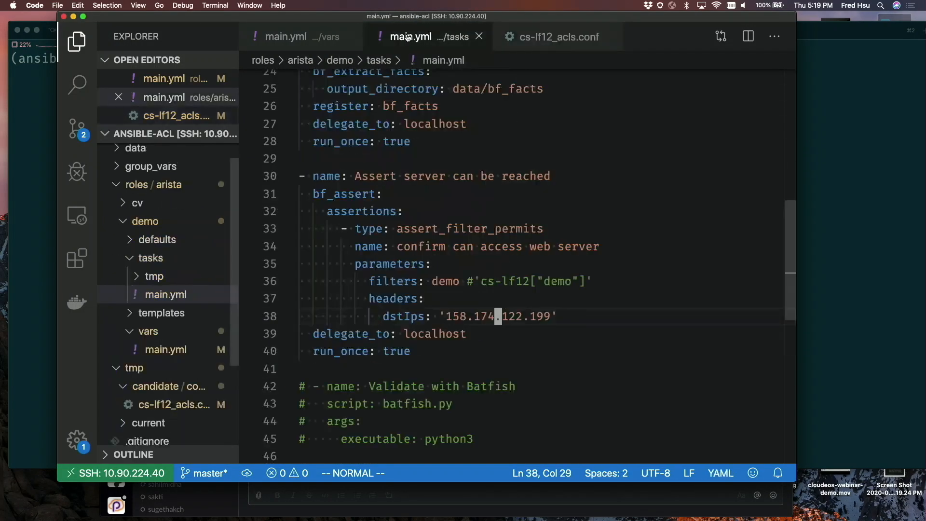
left_click(290, 36)
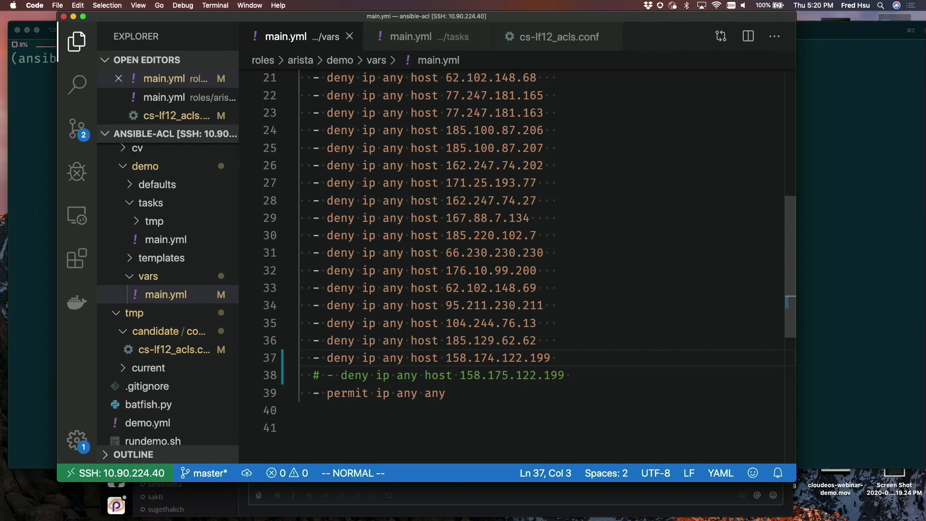
left_click(408, 37)
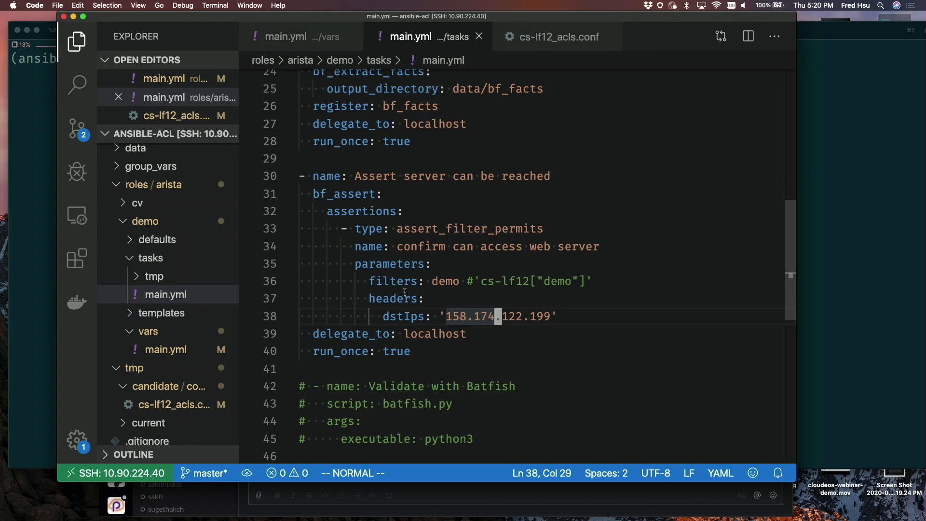
mouse_move(472, 302)
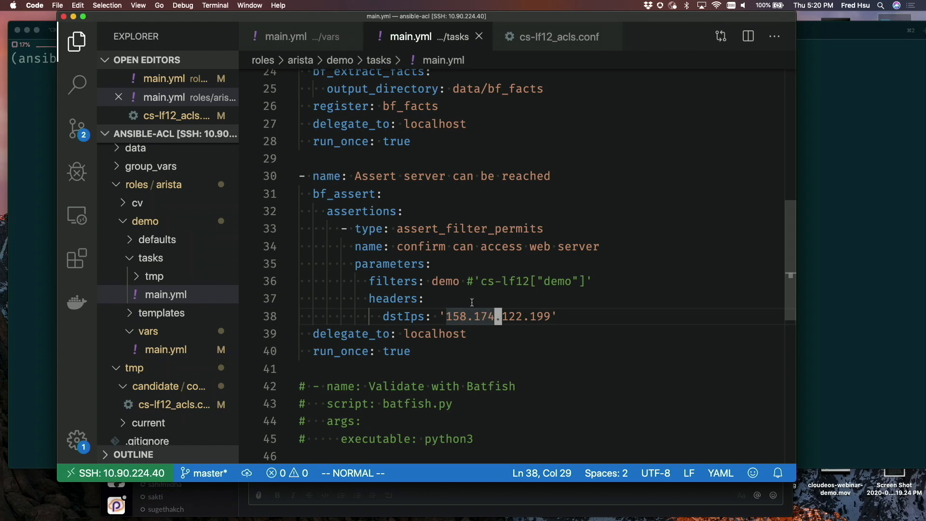
key("V")
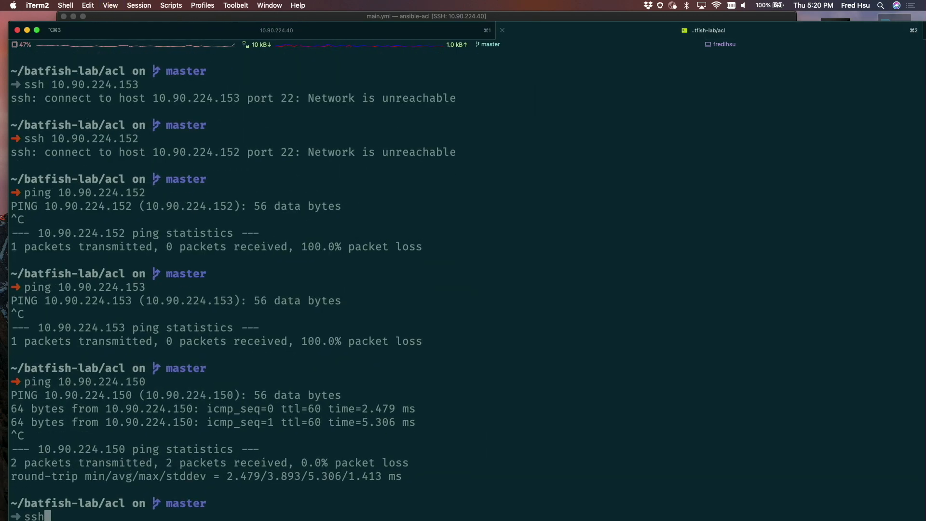
Step: SSH to 10.90.224.40, enter the ansible-acl directory and run ./rundemo.sh
type("10.90.224.40")
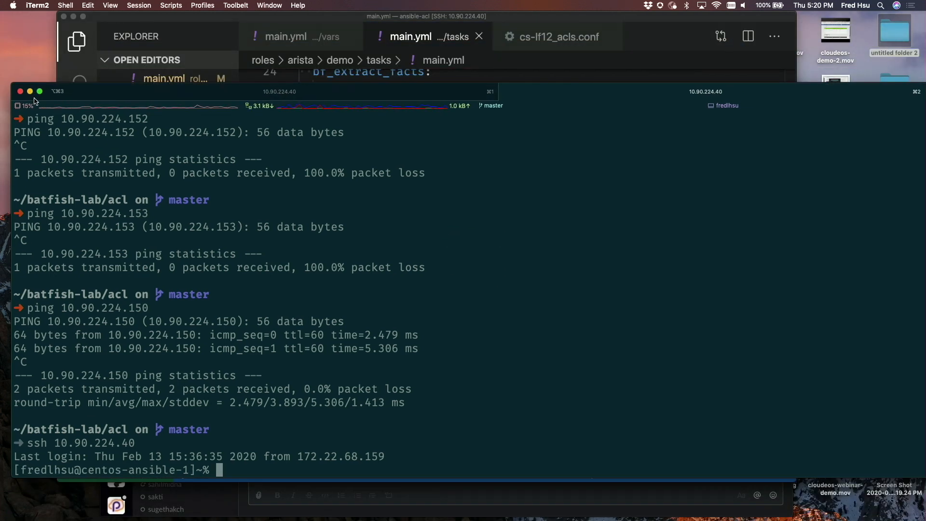
type("cd")
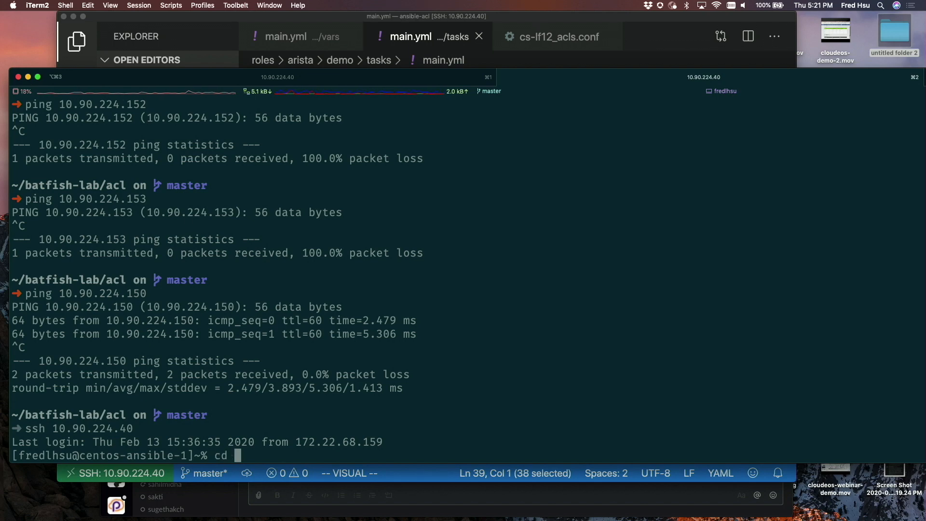
type("ansible-acl/")
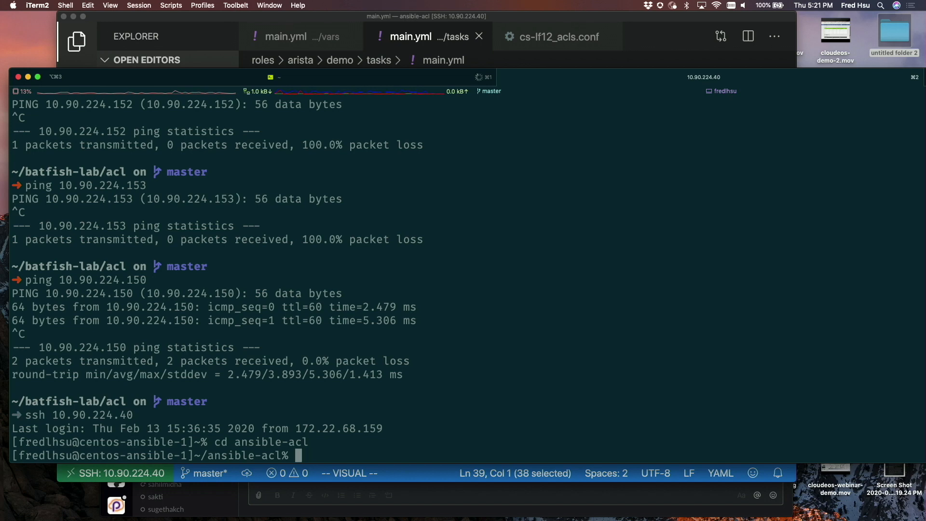
type("./rundemo.sh")
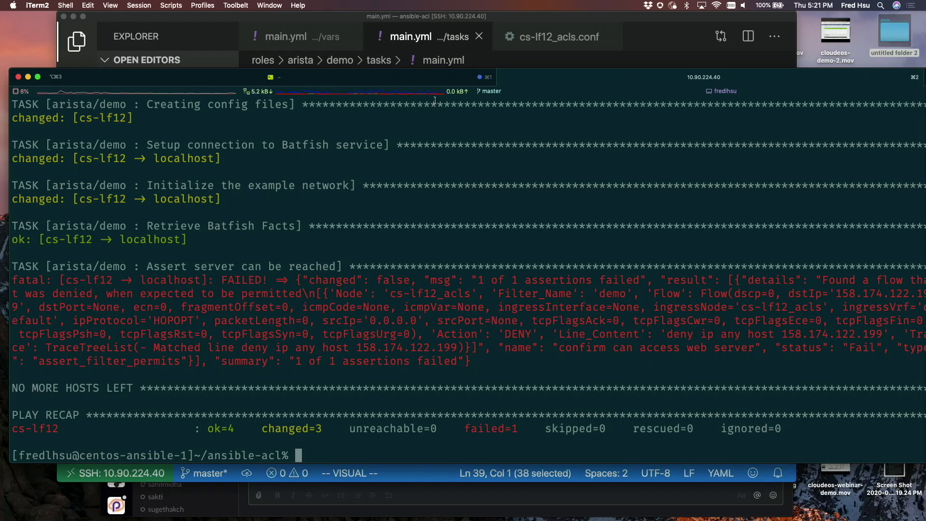
mouse_move(392, 21)
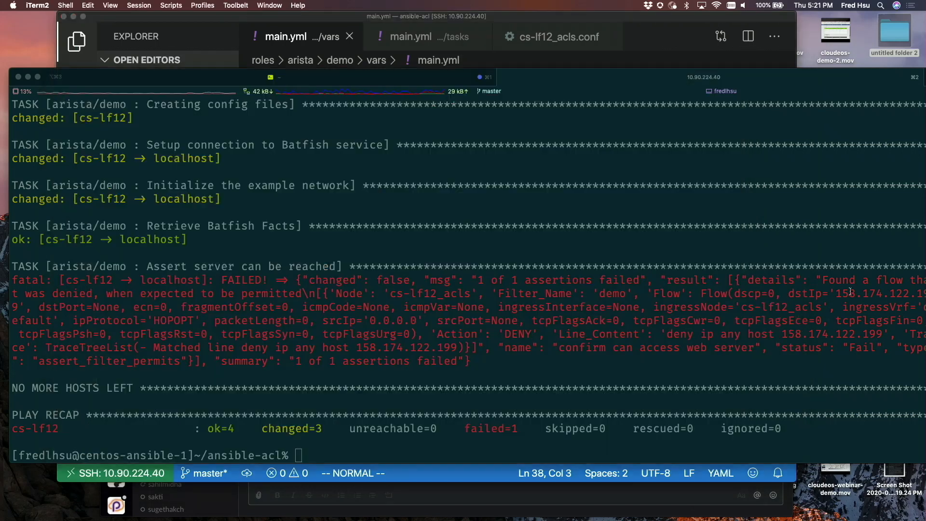
Step: Rerun ./rundemo.sh and scroll through the Batfish task output
type("./rundemo.sh")
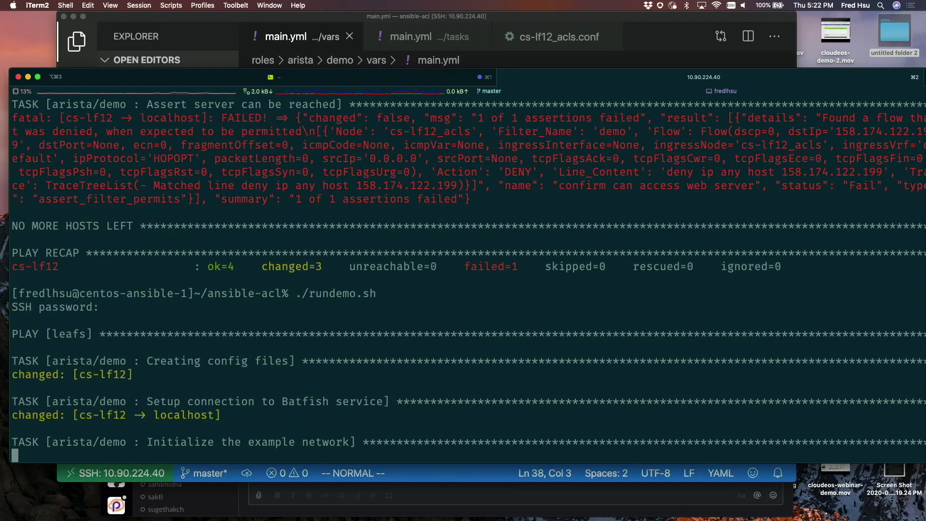
scroll("down", 3)
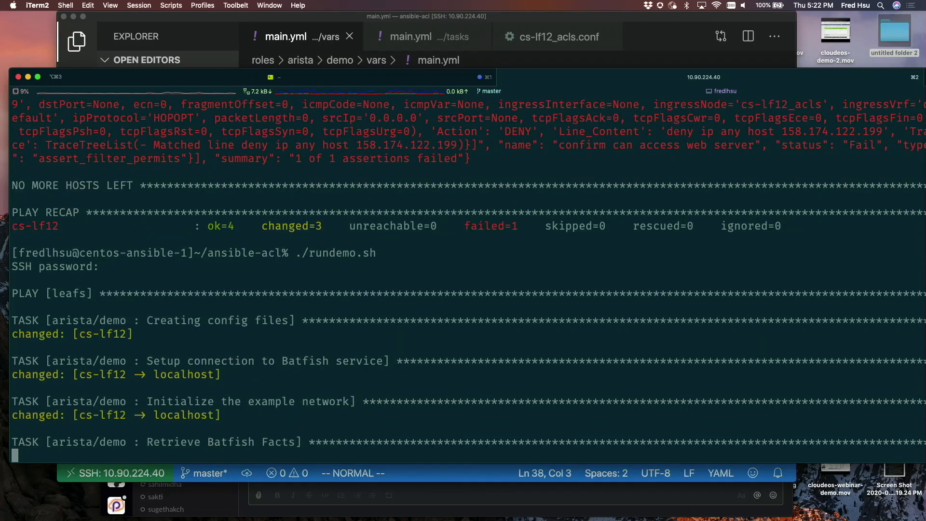
scroll("down", 3)
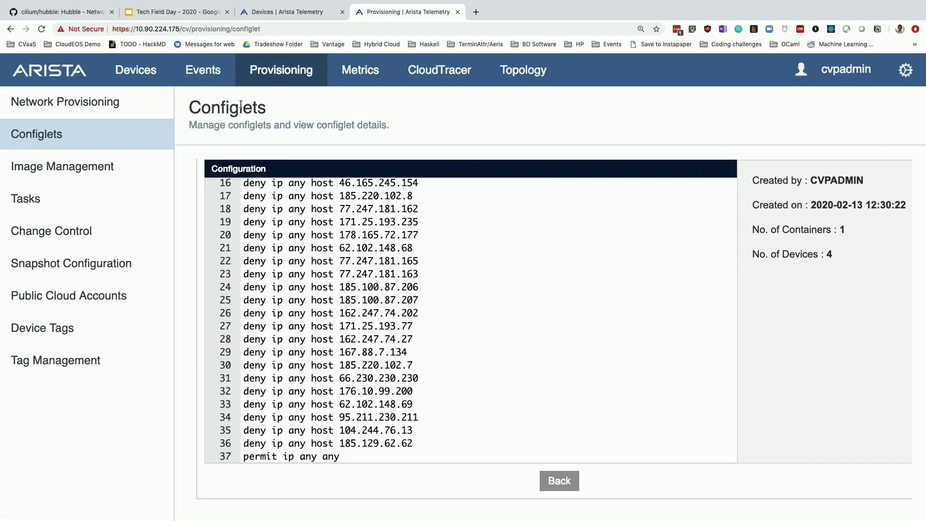
mouse_move(139, 121)
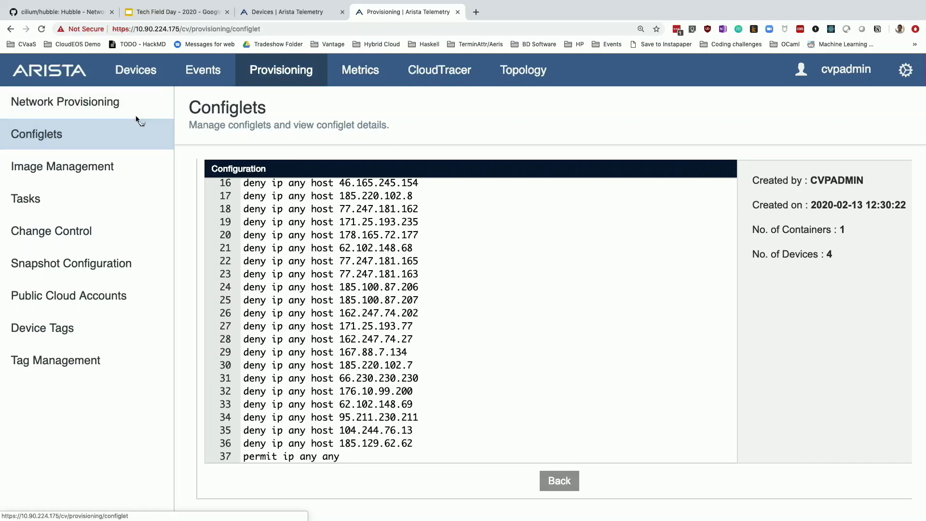
Step: Reopen ACL_Configlet from the Configlets list and scroll to its new deny host 158.174.122.199 line
left_click(559, 480)
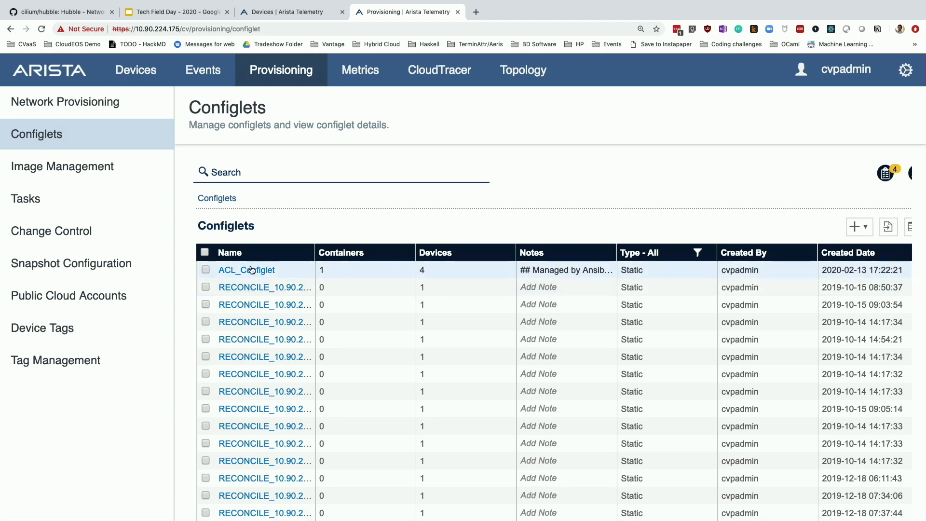
left_click(247, 271)
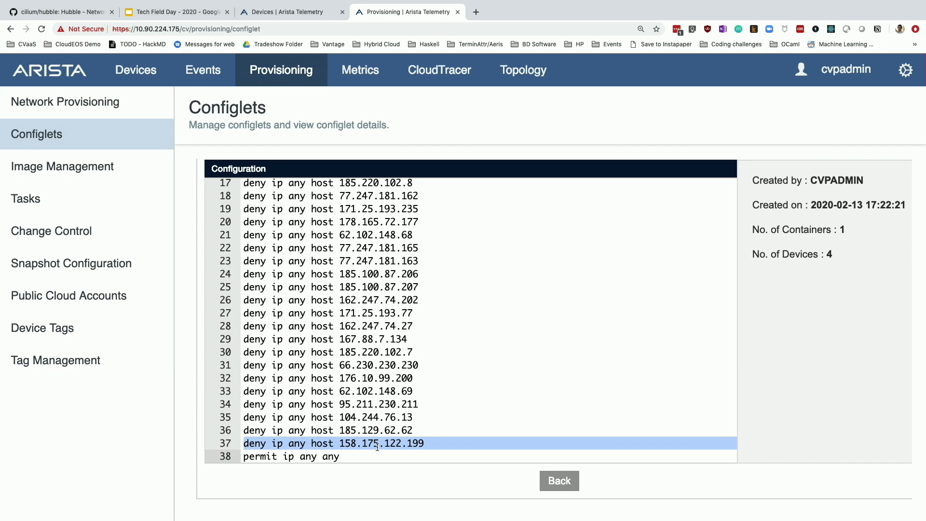
scroll("down", 3)
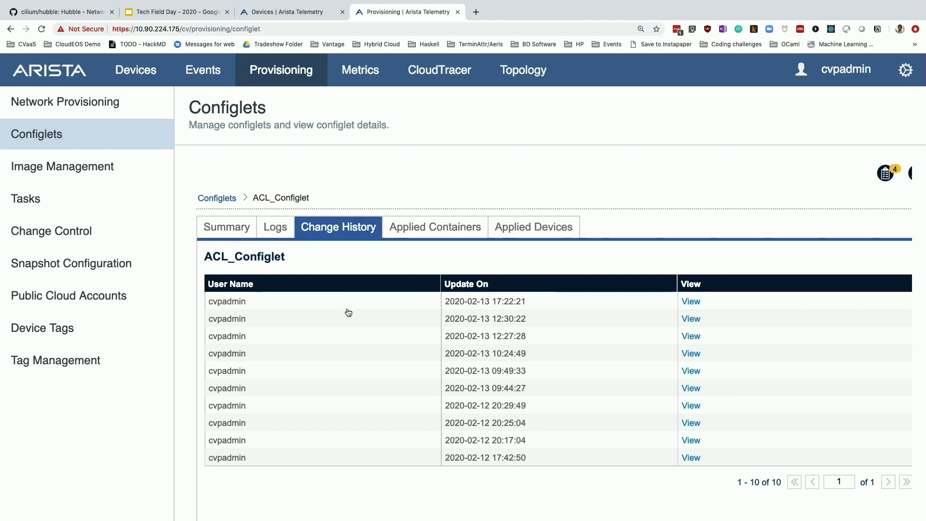
mouse_move(671, 319)
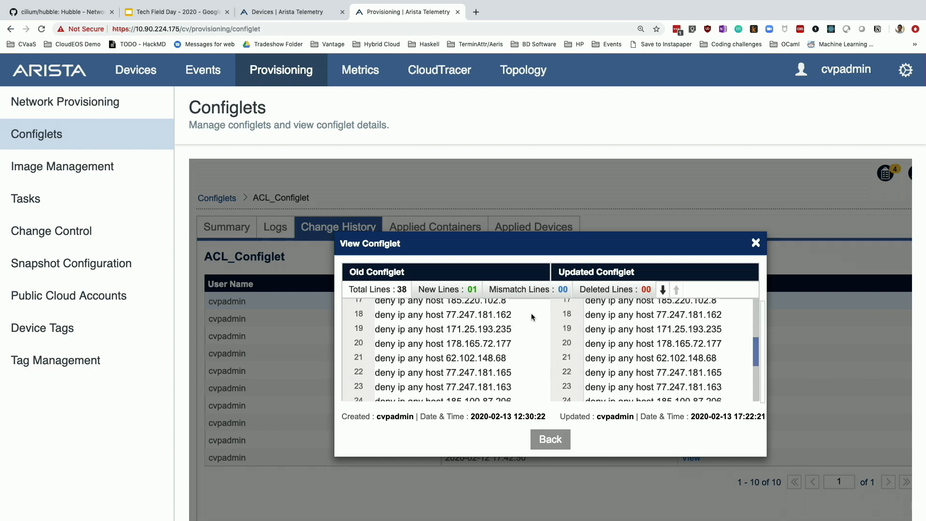
Step: Scroll the configlet comparison to confirm the single added deny line, then close it
scroll("down", 3)
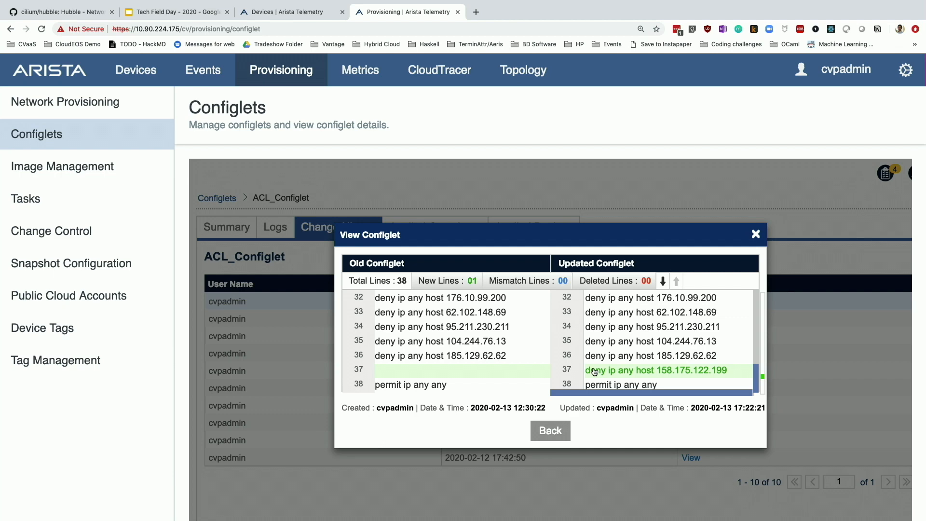
left_click(755, 234)
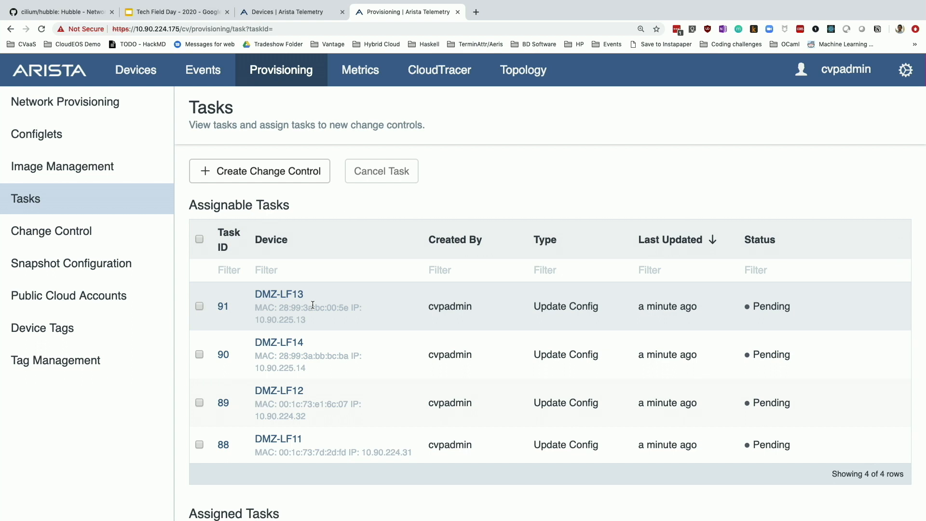
Step: Select all four DMZ leaf update tasks and create a change control from them
left_click(199, 239)
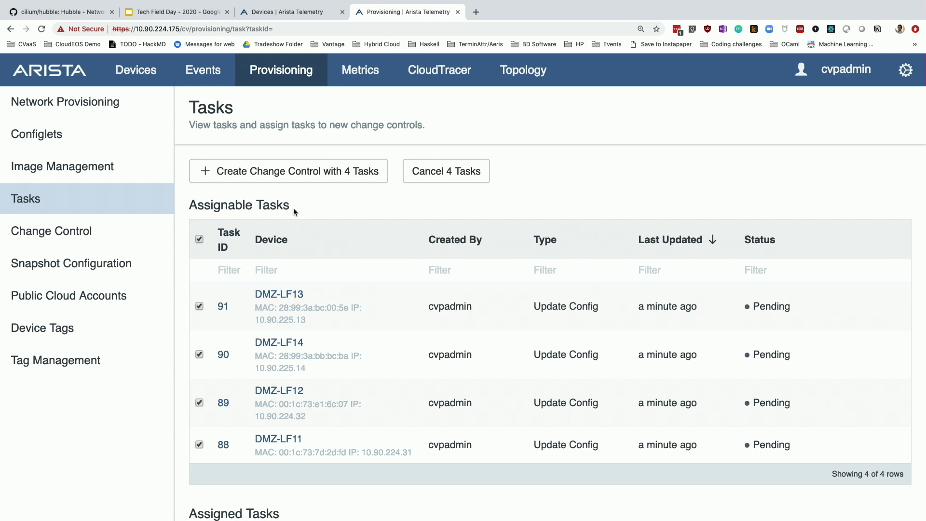
left_click(289, 171)
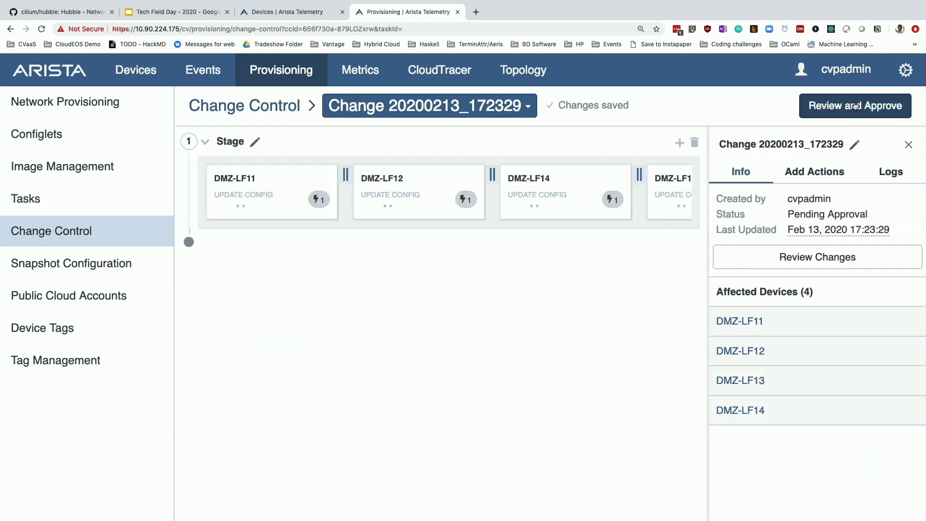
Step: Approve Change 20200213_172329 and execute it immediately on the four DMZ leaf switches
left_click(854, 105)
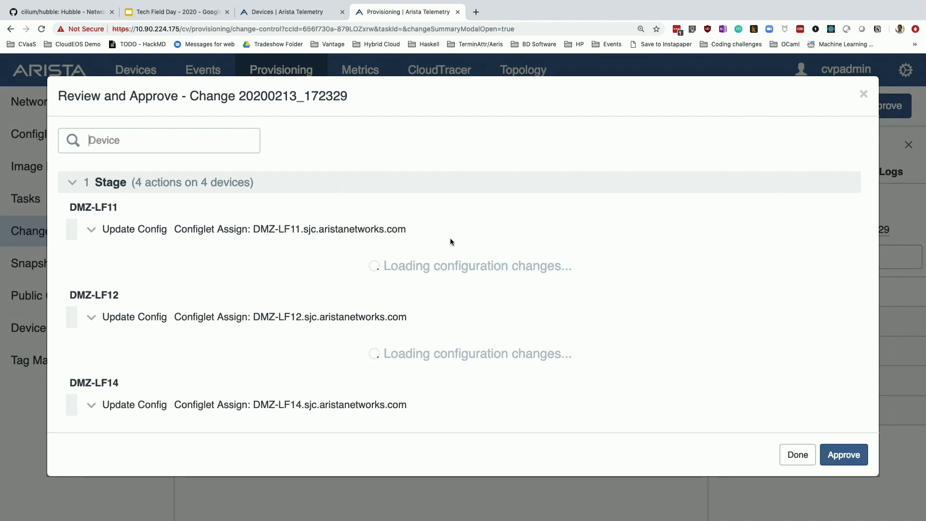
mouse_move(507, 277)
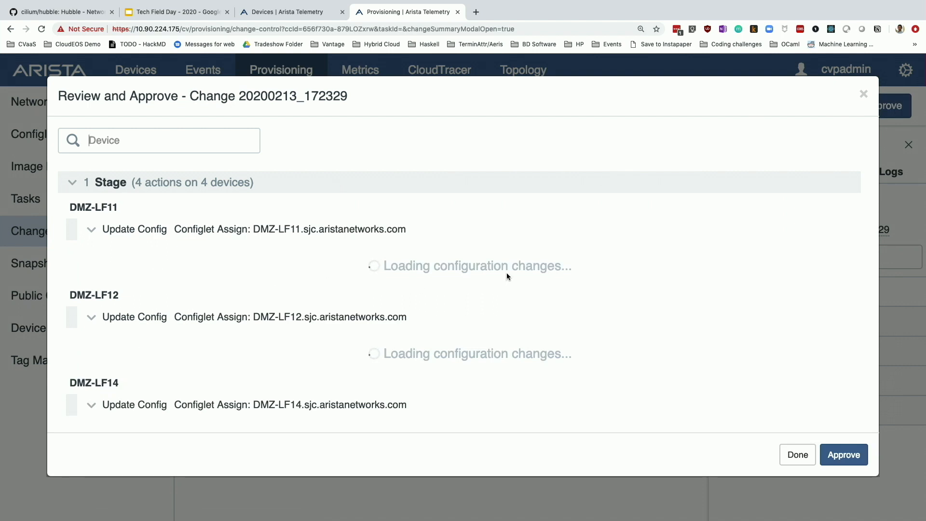
mouse_move(716, 306)
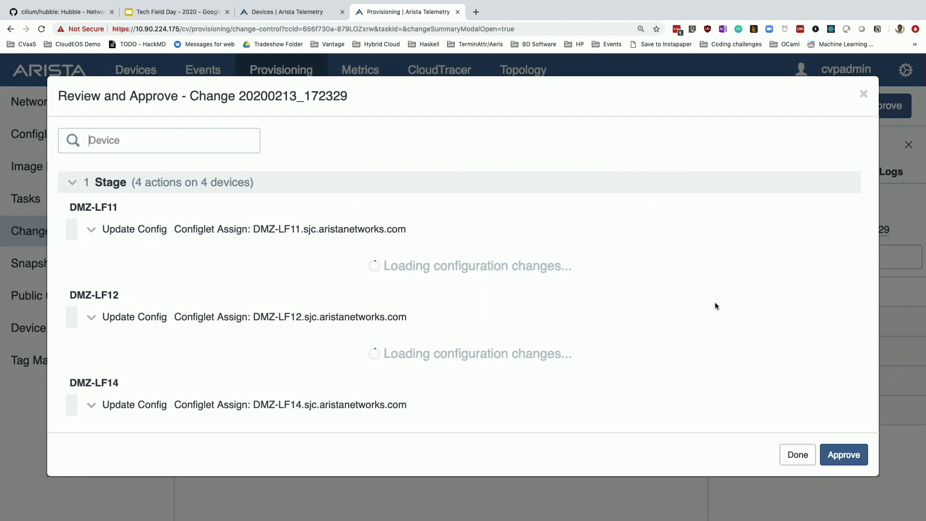
left_click(844, 455)
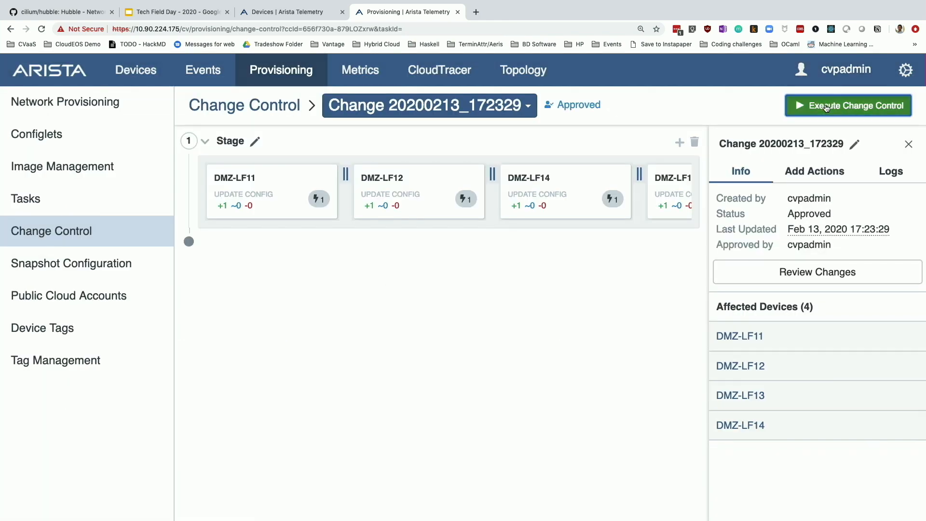
left_click(848, 105)
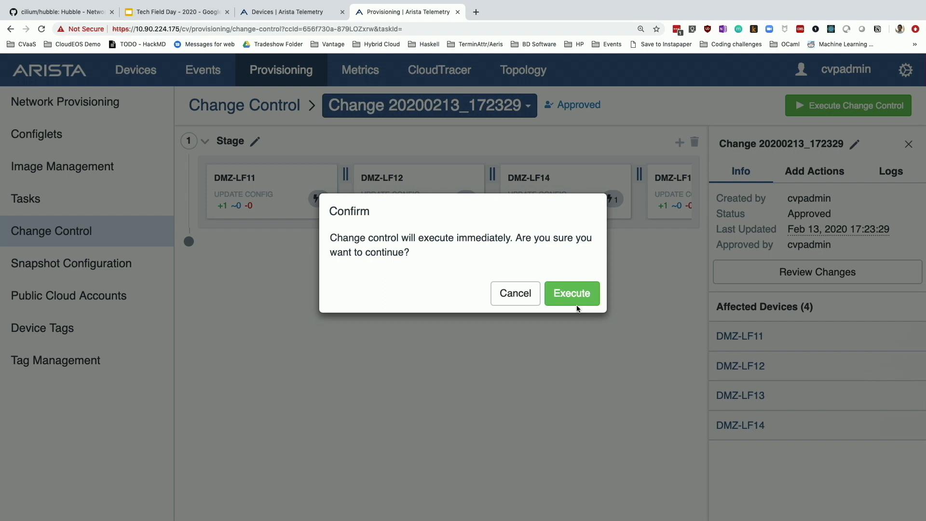
left_click(571, 292)
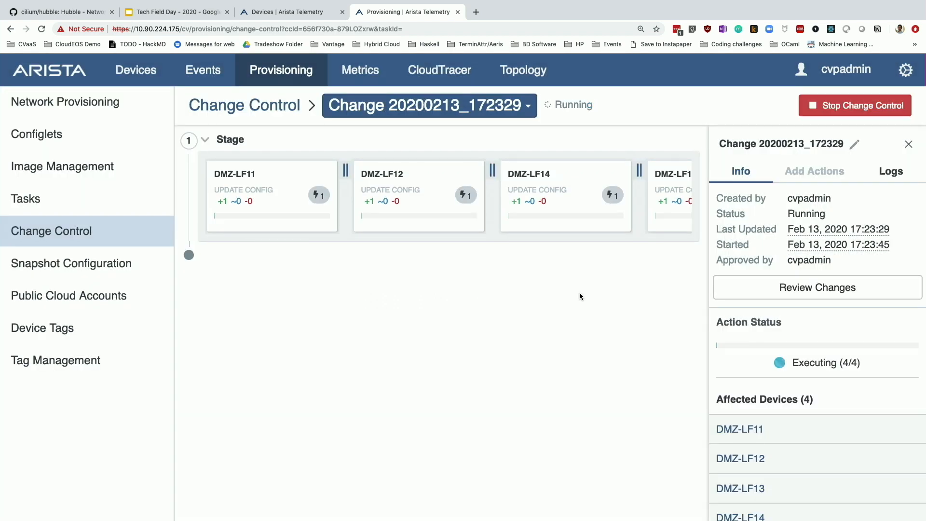